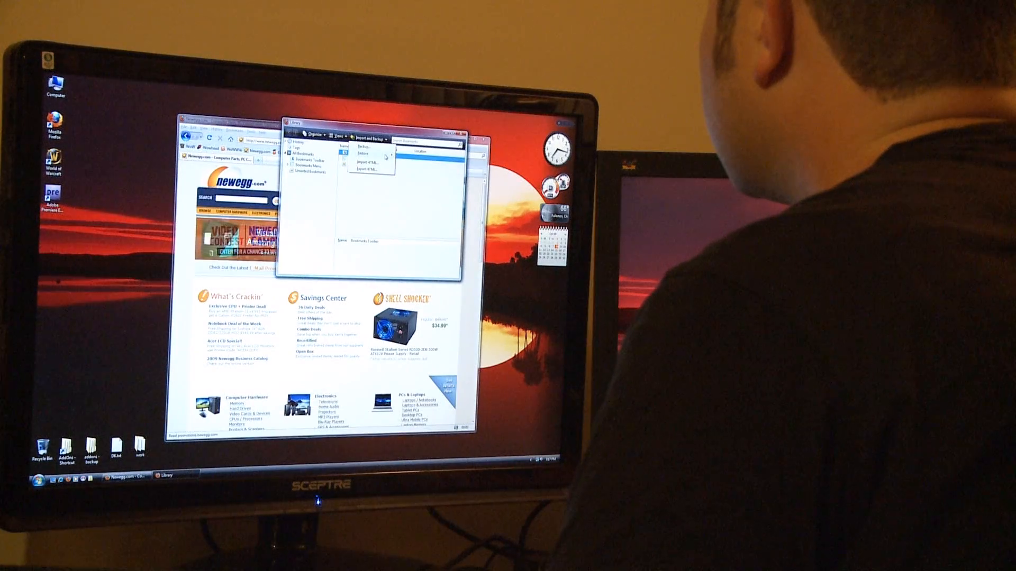
Choose Export HTML… from the Library's Import and Backup menu to open the Export Bookmarks File dialog
{"action": "left_click", "coordinate": [361, 144]}
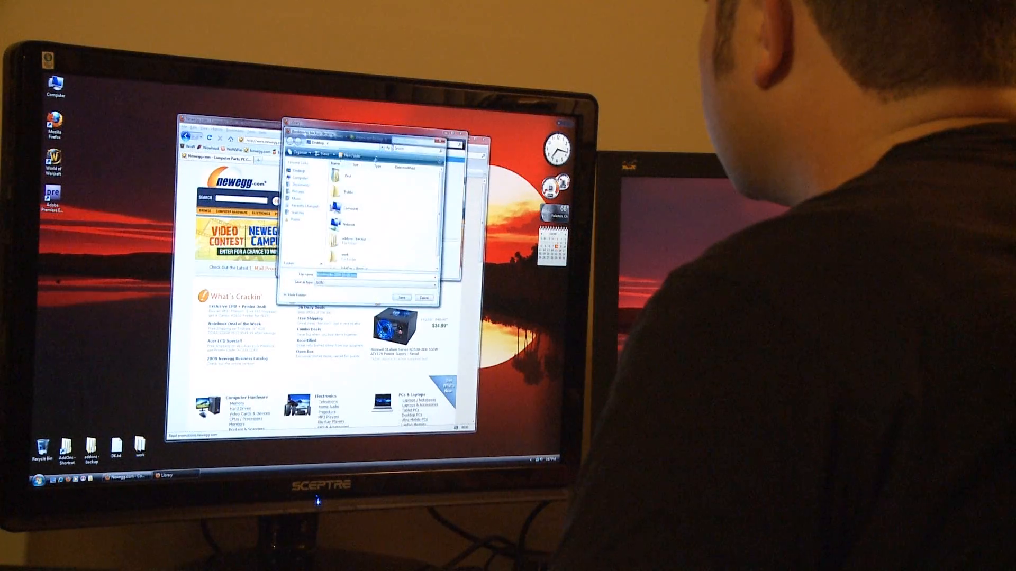